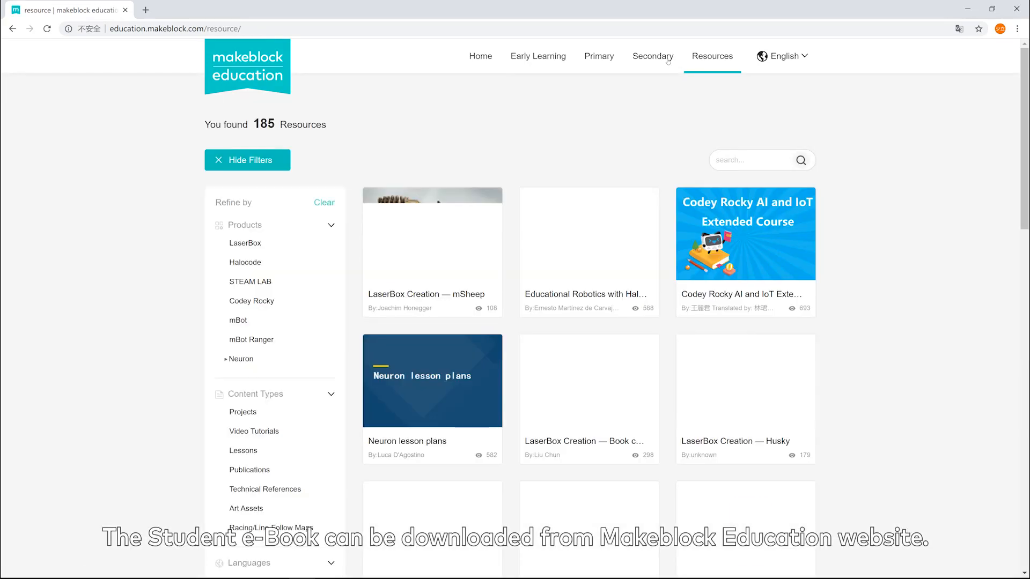
Open the Codey Rocky Education Pack resource card from the Resources list.
left_click(745, 233)
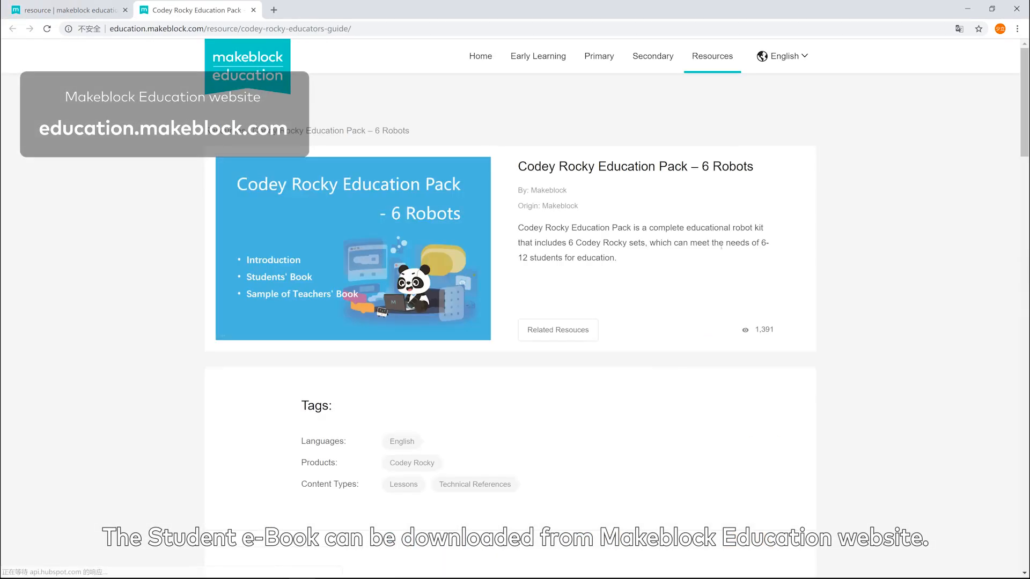
left_click(279, 277)
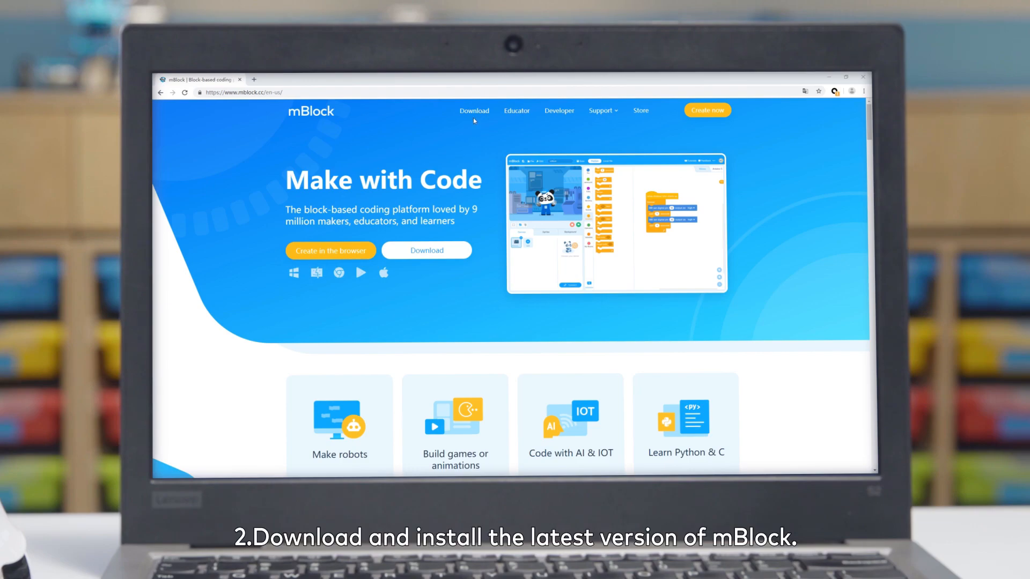
Download the latest mBlock Windows installer from mblock.cc.
left_click(473, 111)
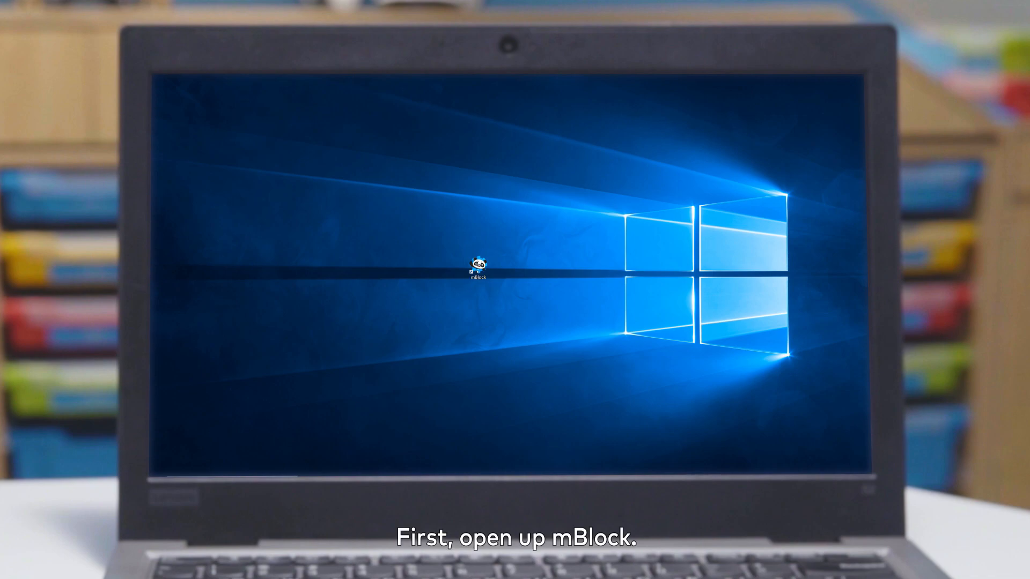
Launch mBlock from the desktop shortcut and connect Codey Rocky over its USB COM port.
double_click(477, 262)
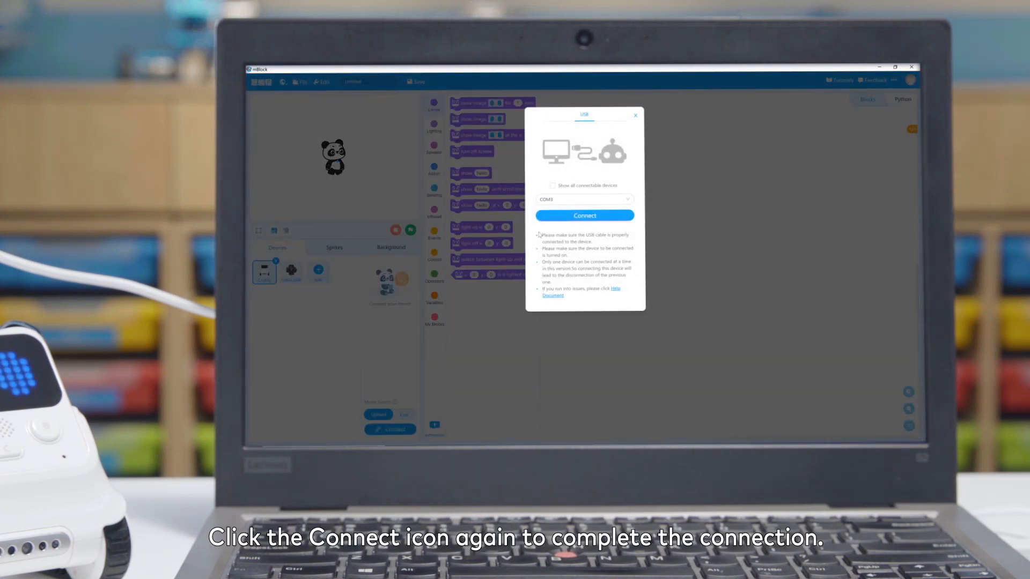
left_click(583, 215)
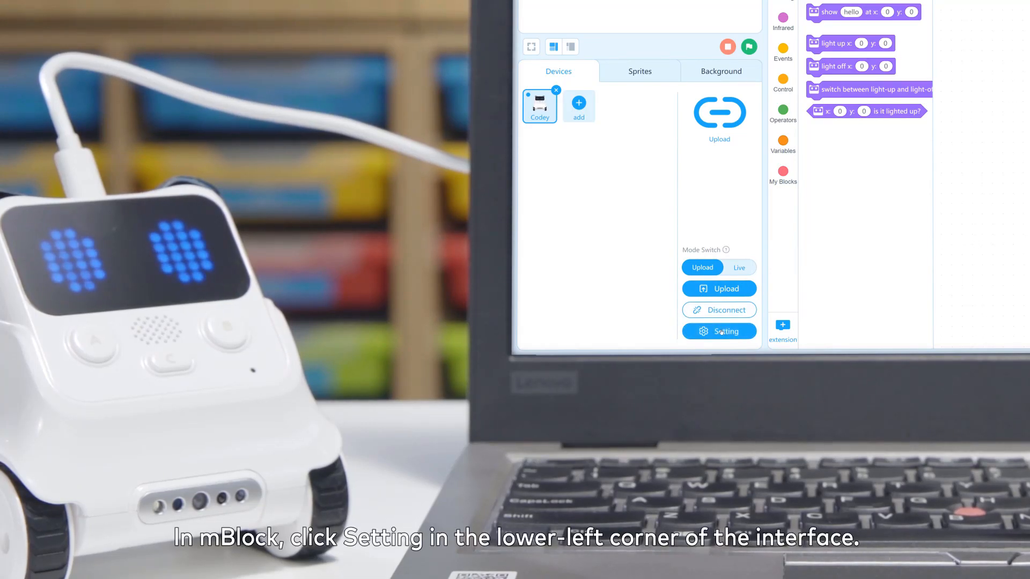
Start the Codey firmware update from the device Setting menu's Update Firmware dialog.
left_click(719, 331)
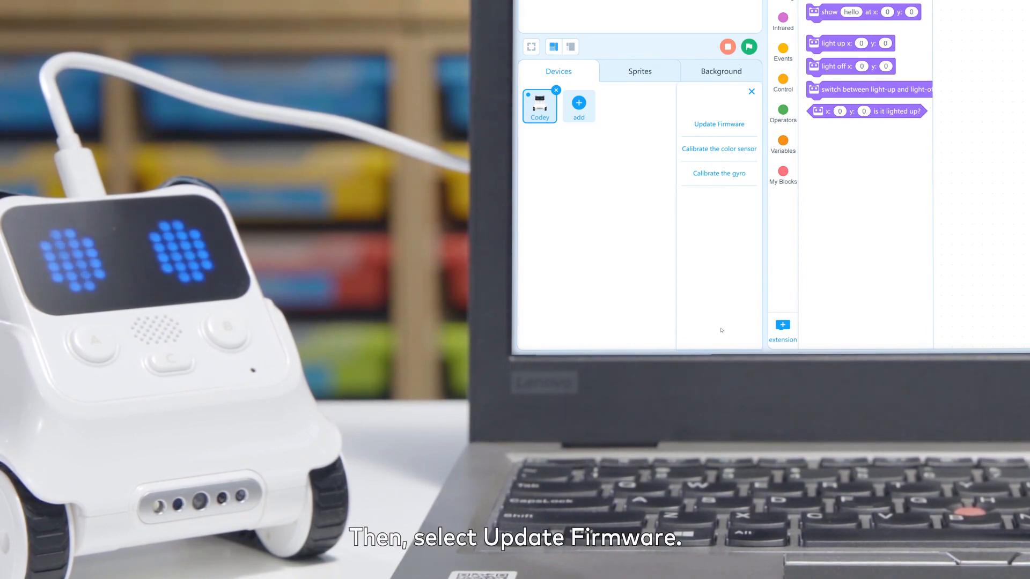
left_click(719, 124)
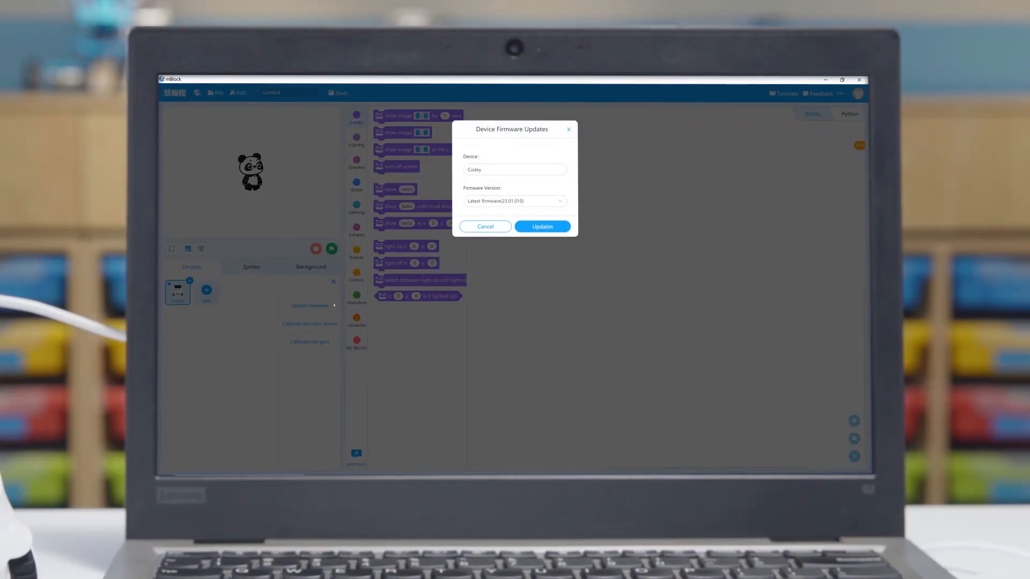
left_click(540, 227)
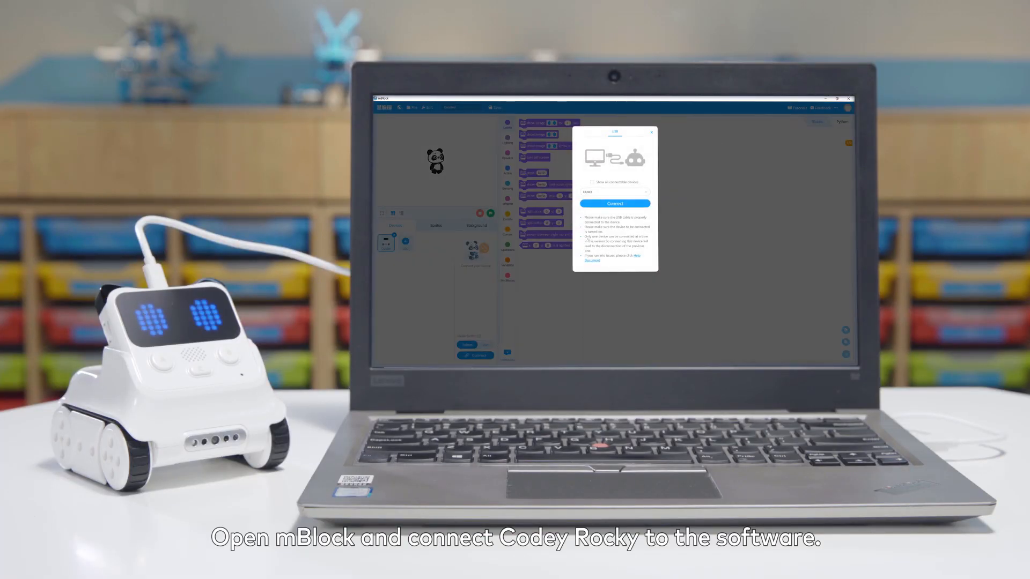
Reconnect Codey Rocky through the USB connection dialog.
left_click(615, 202)
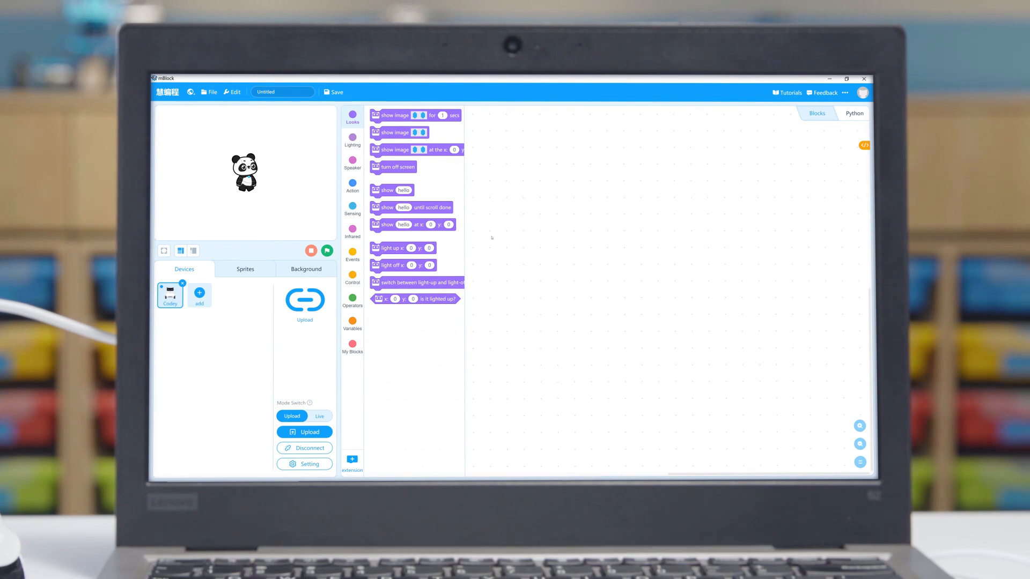
left_click(244, 269)
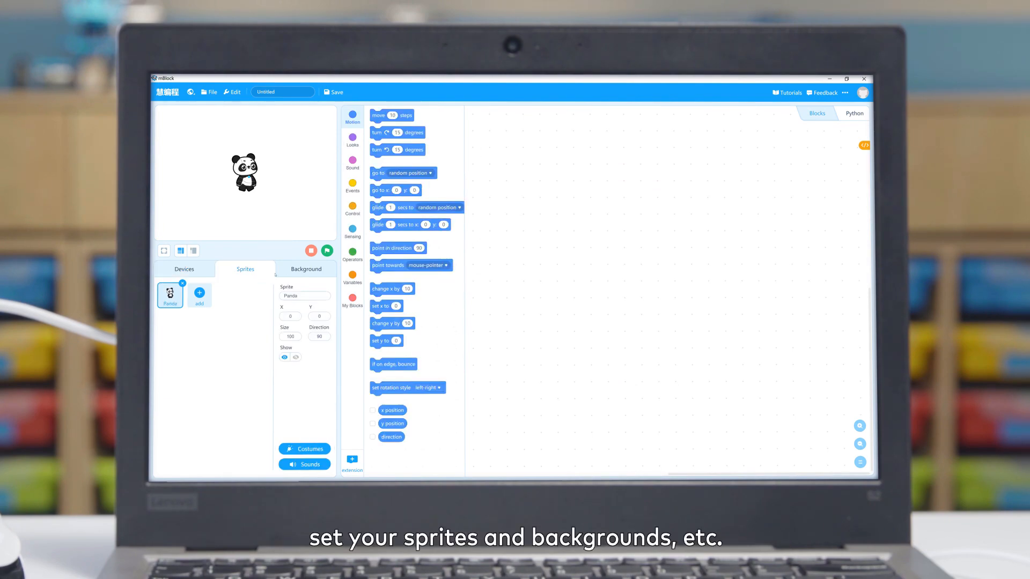
left_click(184, 268)
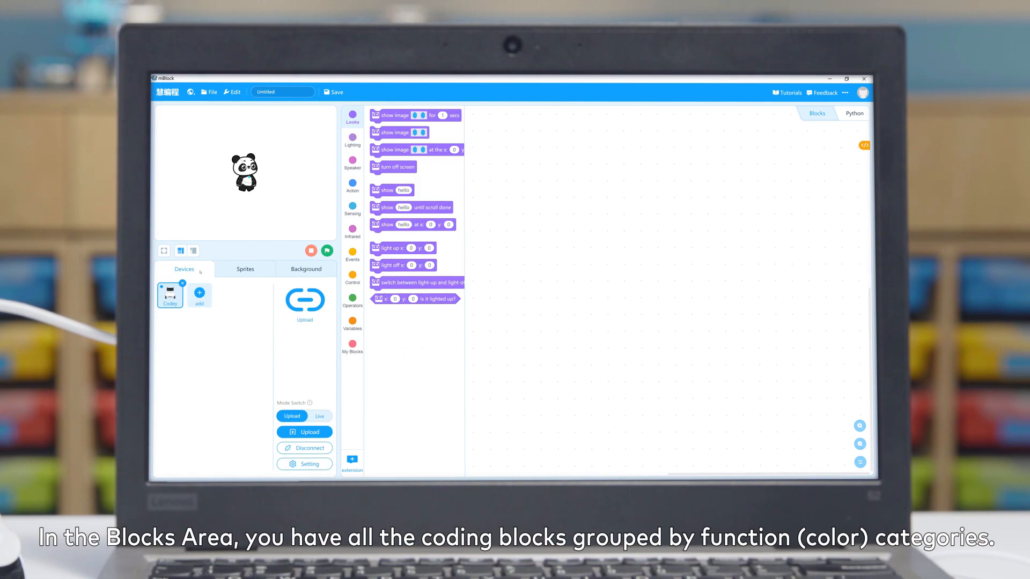
left_click(353, 184)
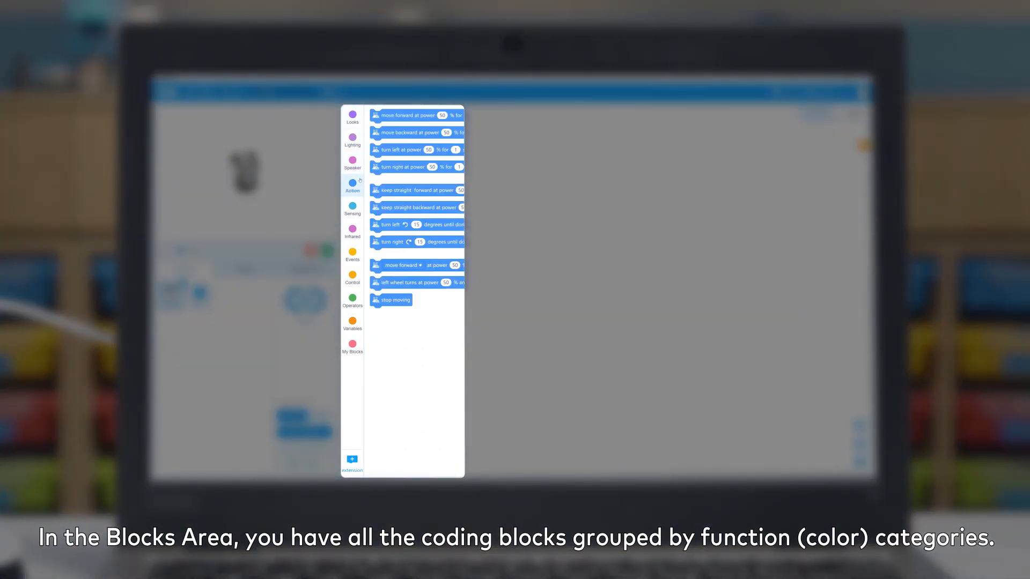
left_click(353, 275)
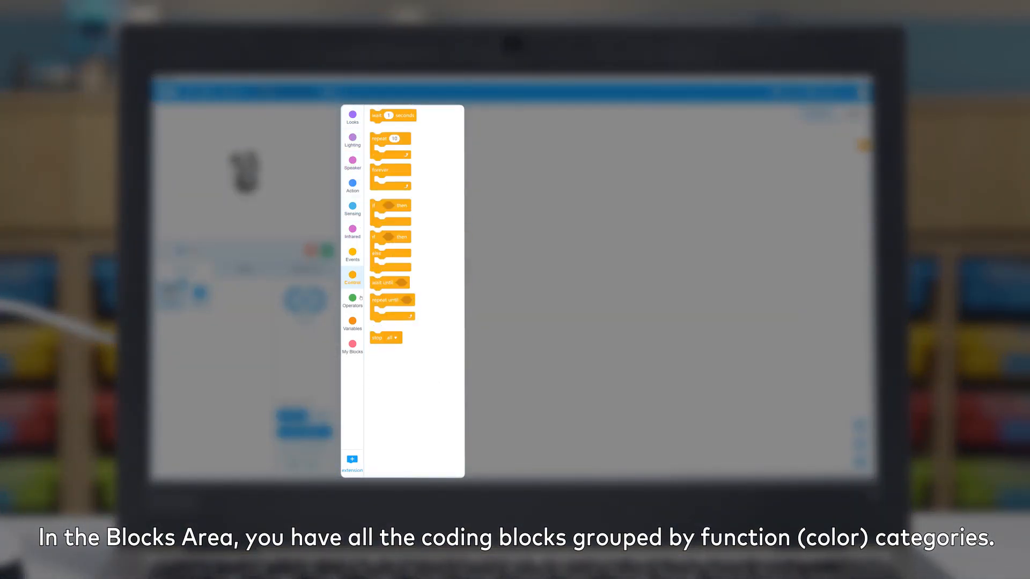
left_click(351, 346)
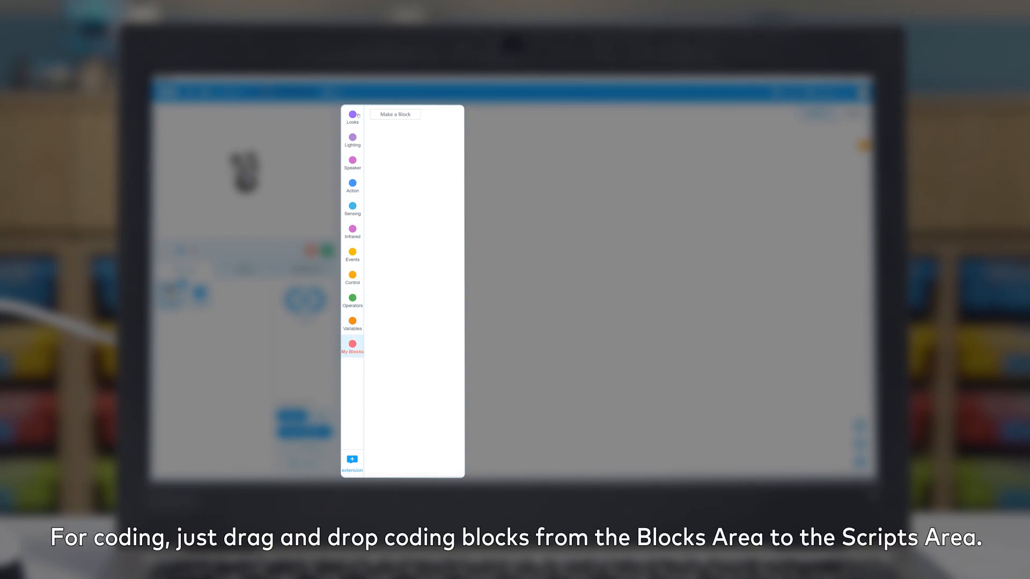
left_click(352, 117)
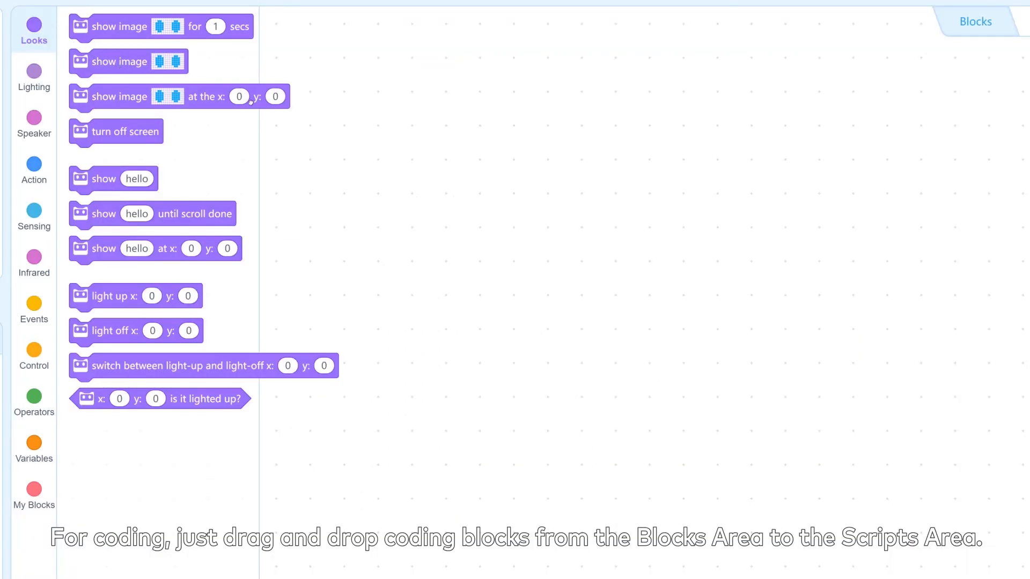
Add a show image block to the script, then delete its duplicated copy.
left_click_drag(119, 61, 572, 244)
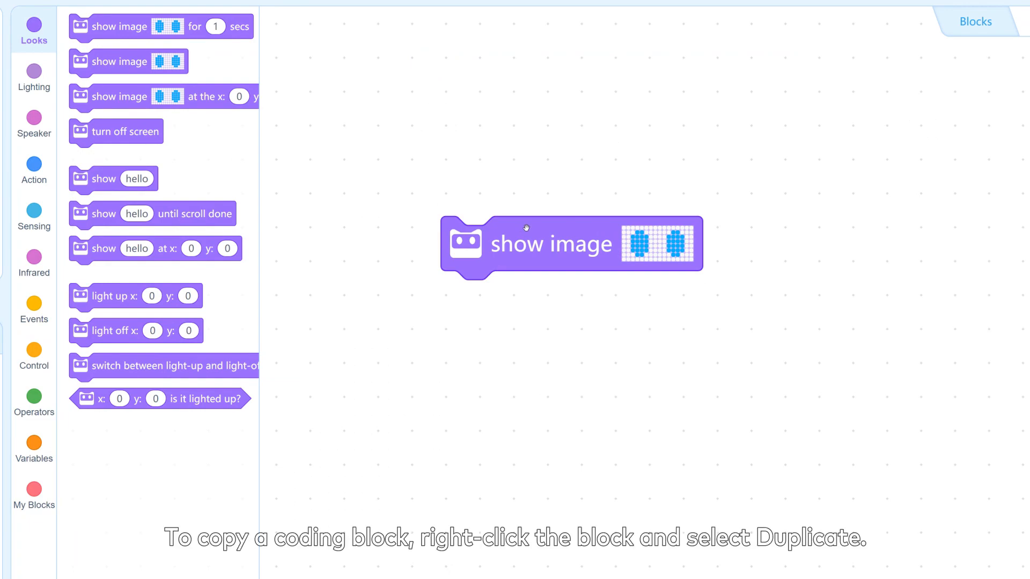
mouse_move(539, 238)
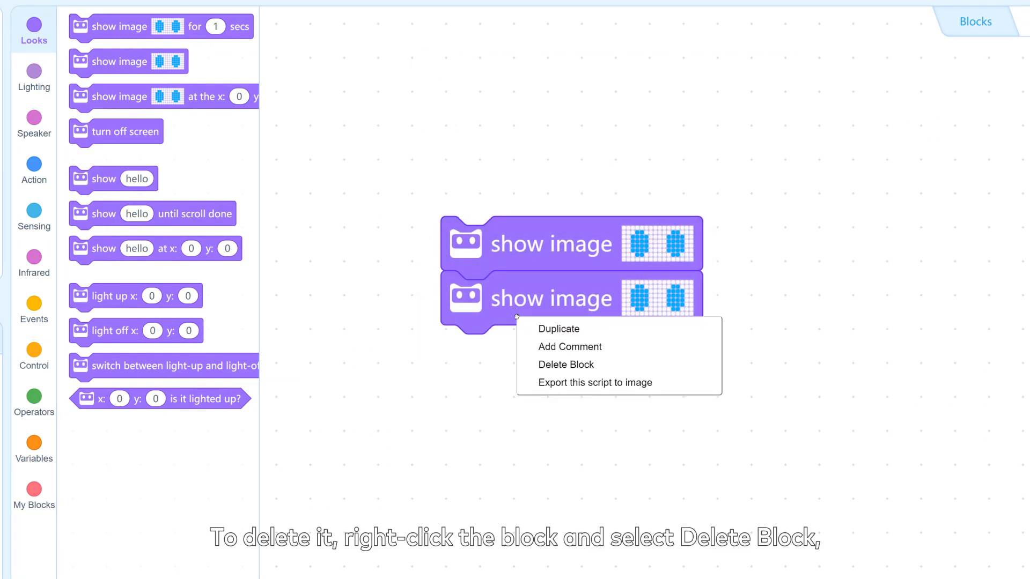
mouse_move(566, 365)
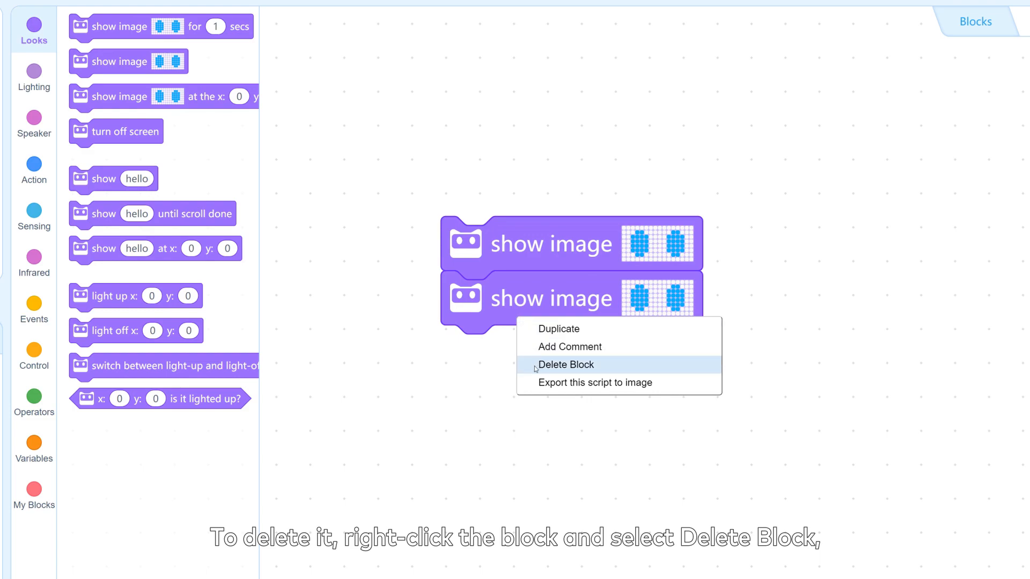
left_click(567, 365)
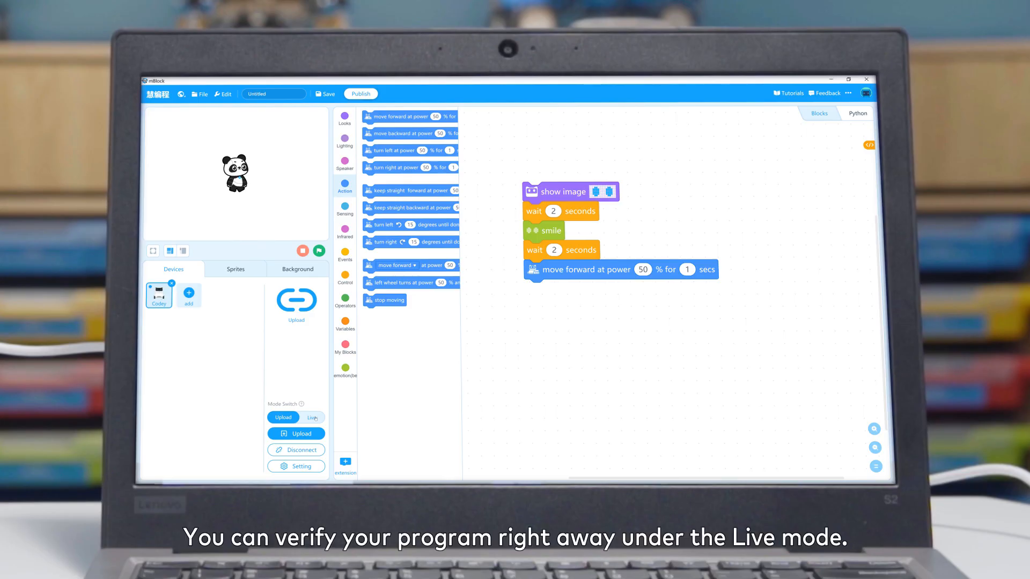
Set the Mode Switch toggle to Live so the program runs on the robot immediately.
left_click(311, 418)
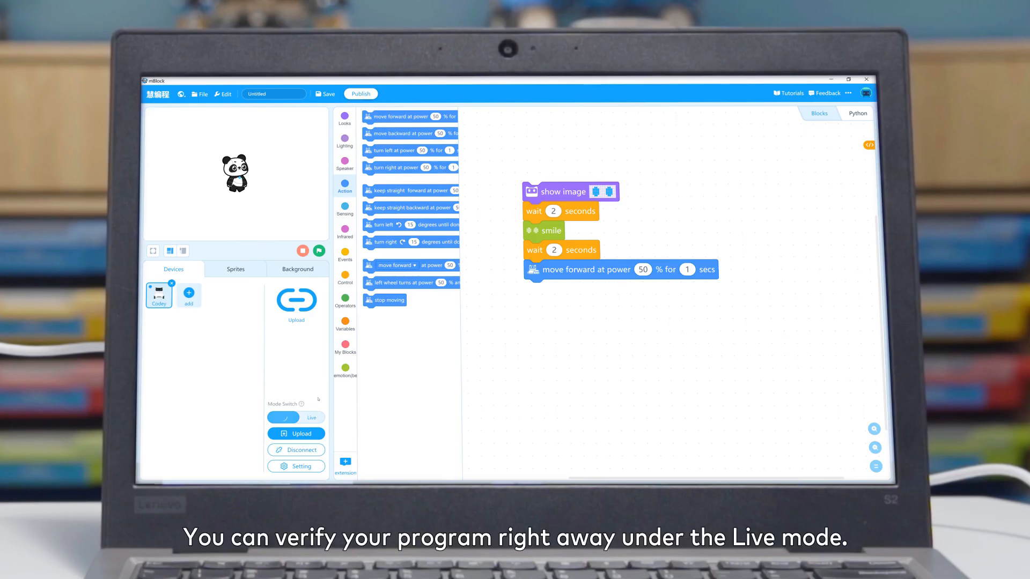
left_click(309, 433)
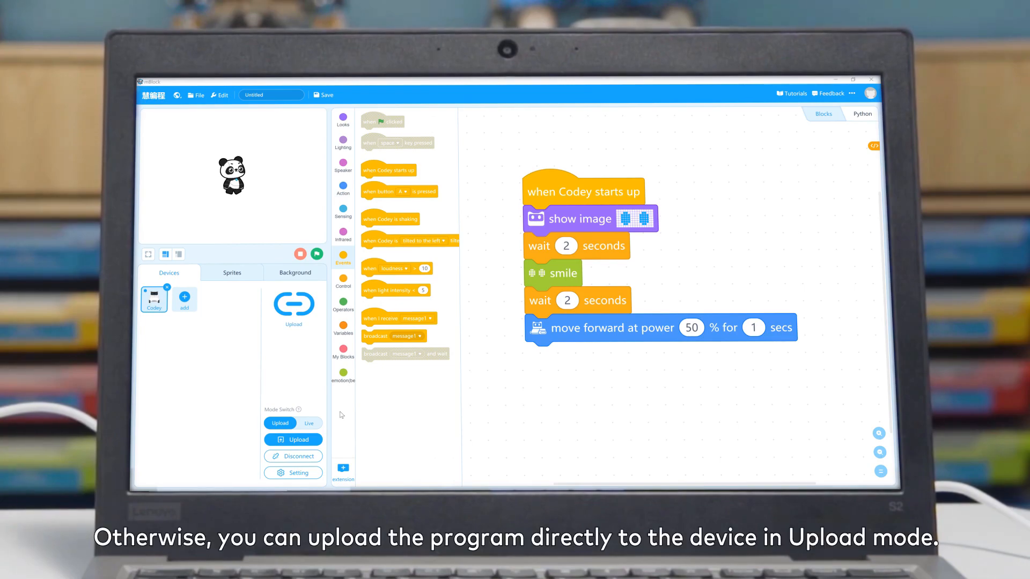
Save the Happy Codey Rocky project, bringing up the account sign-in prompt.
left_click(293, 440)
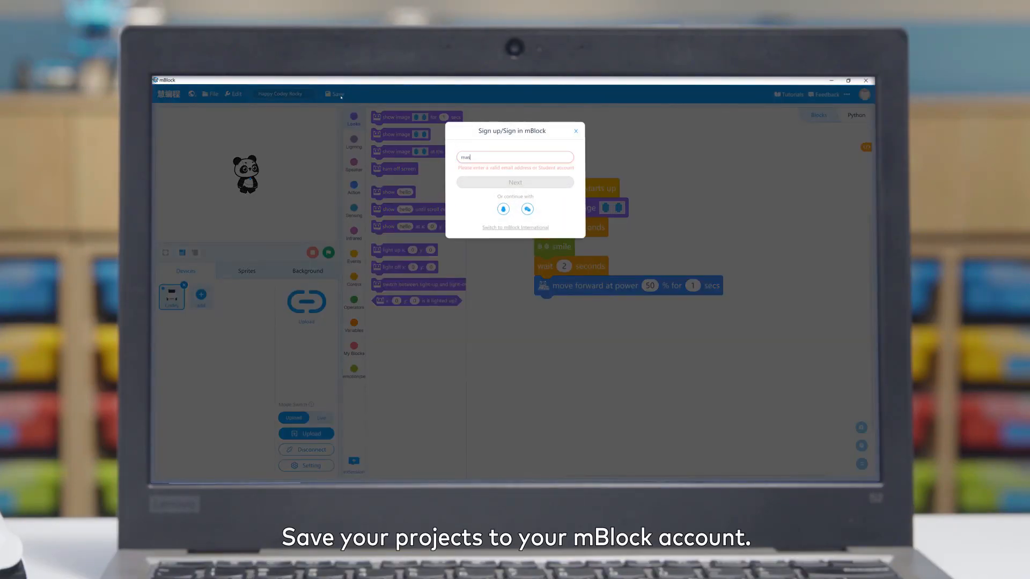
Sign in to the mBlock account with email and password.
left_click(515, 182)
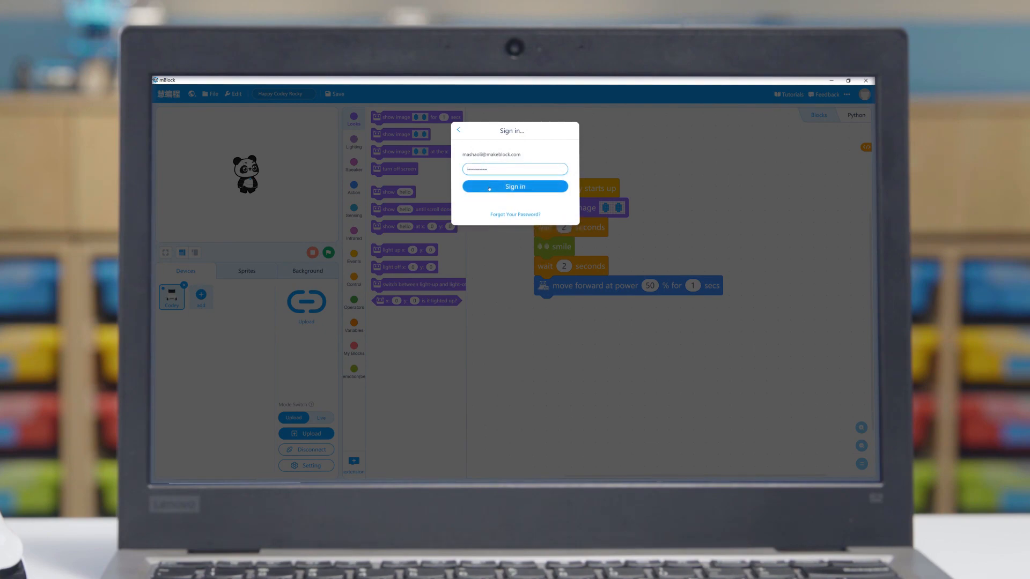
left_click(515, 185)
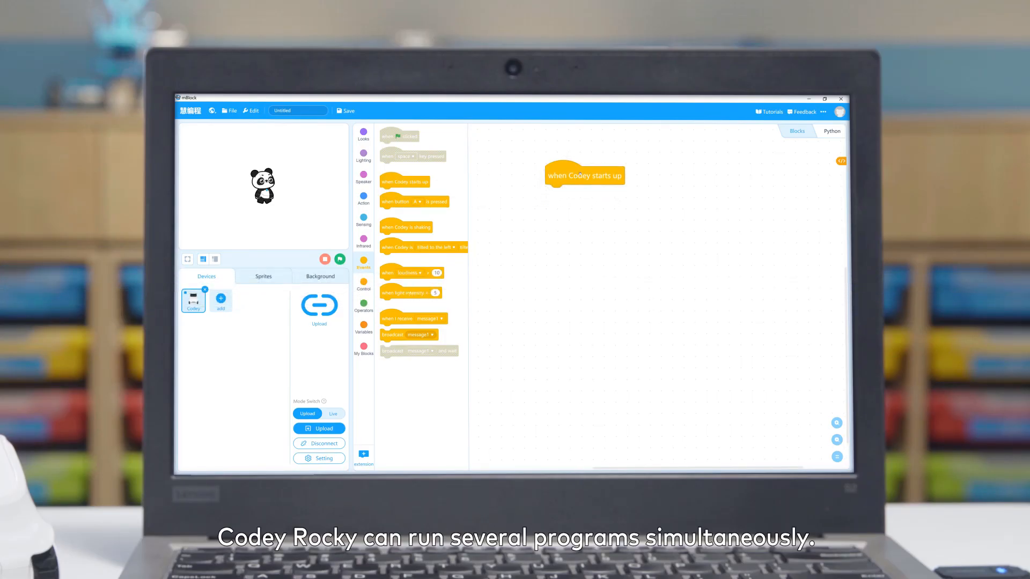
Browse the Looks, Action and sound block categories for the startup and button scripts.
left_click(613, 340)
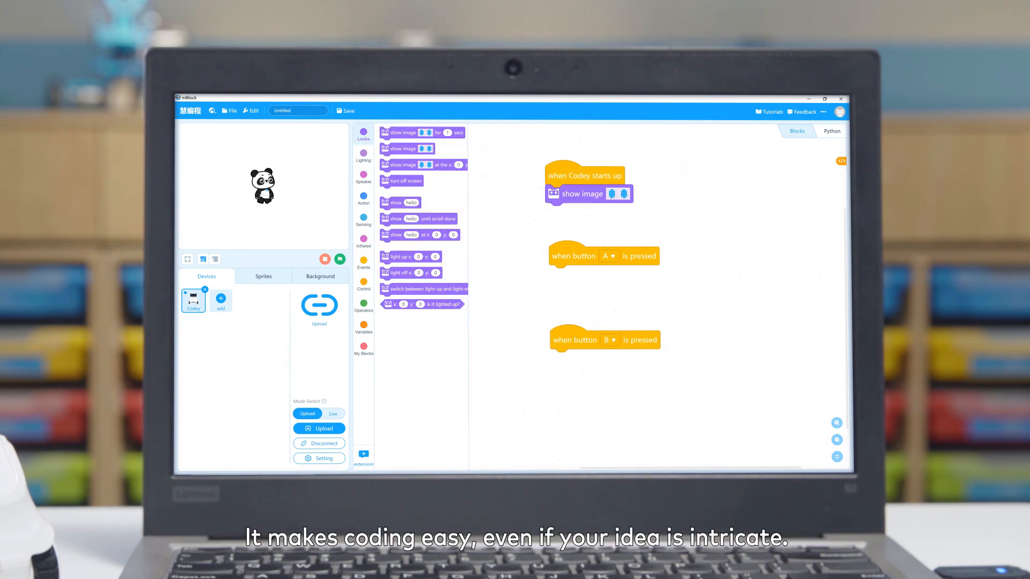
left_click(363, 199)
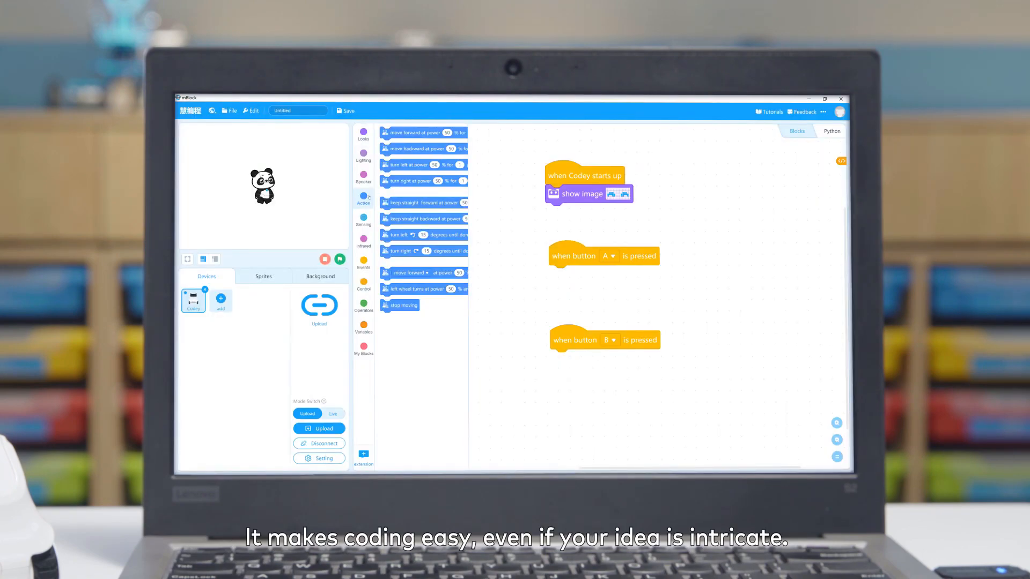
left_click(363, 175)
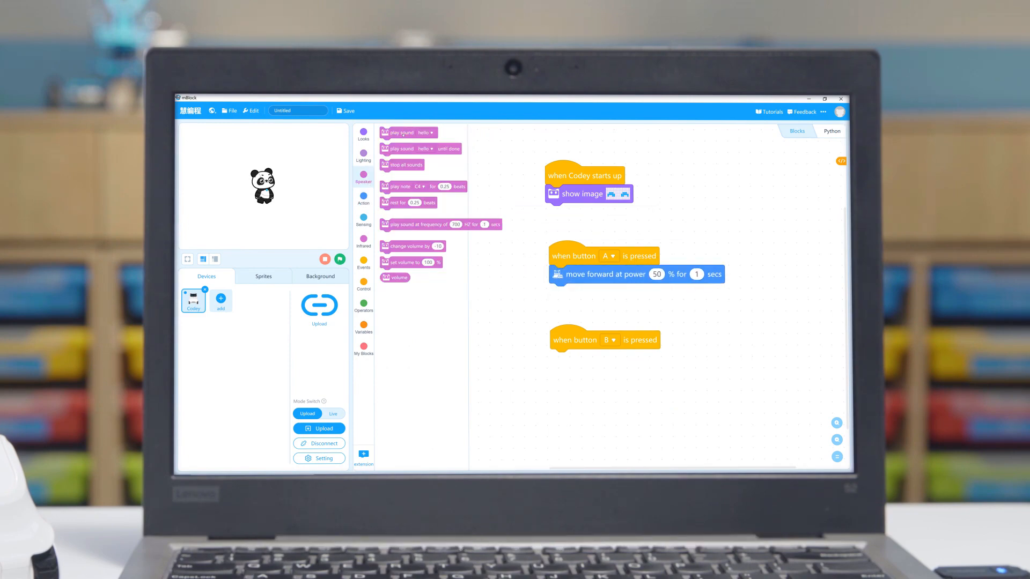
left_click(320, 428)
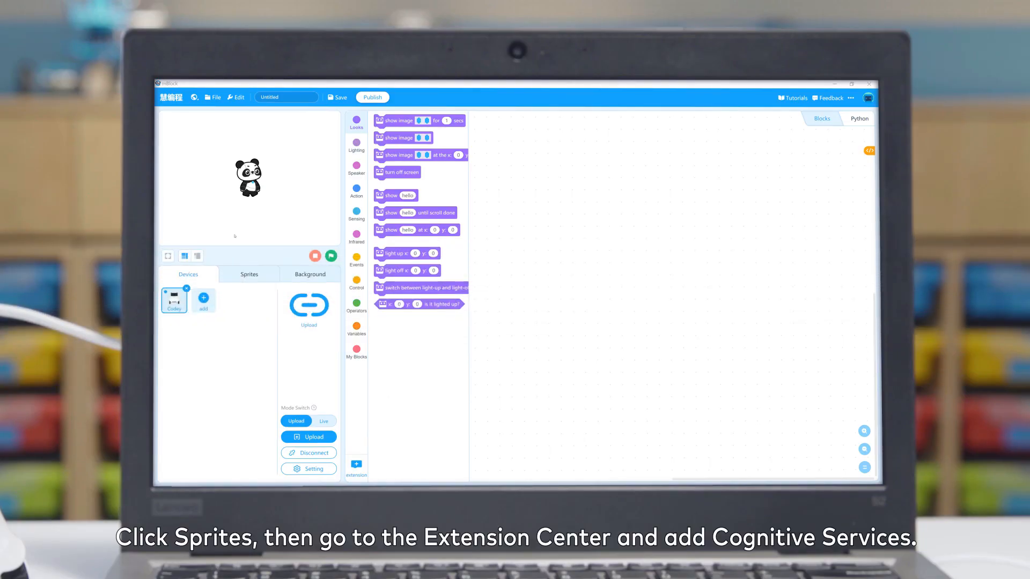
Select the Panda sprite and add the Cognitive Services extension from the Extension Center.
left_click(249, 273)
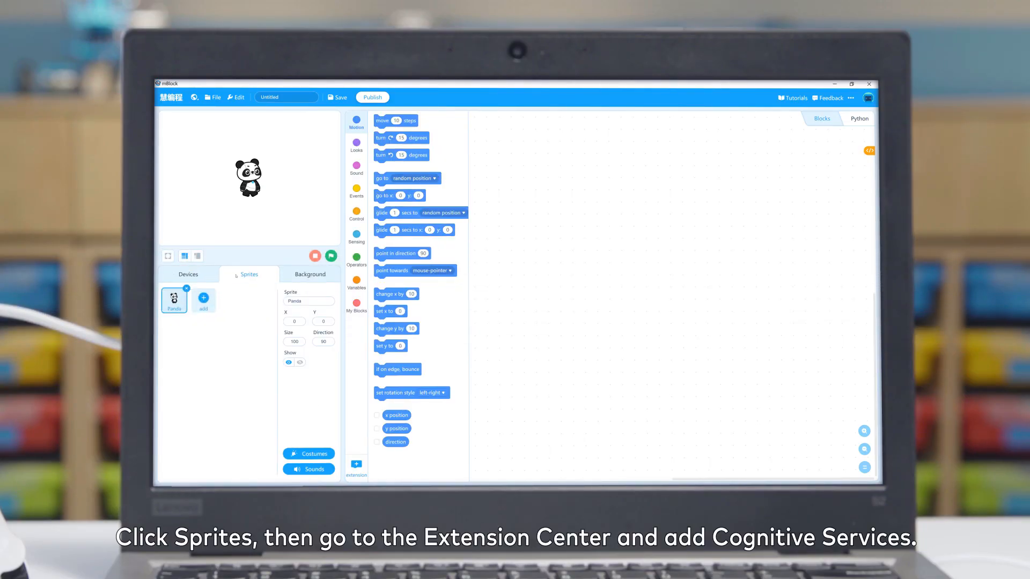
left_click(356, 467)
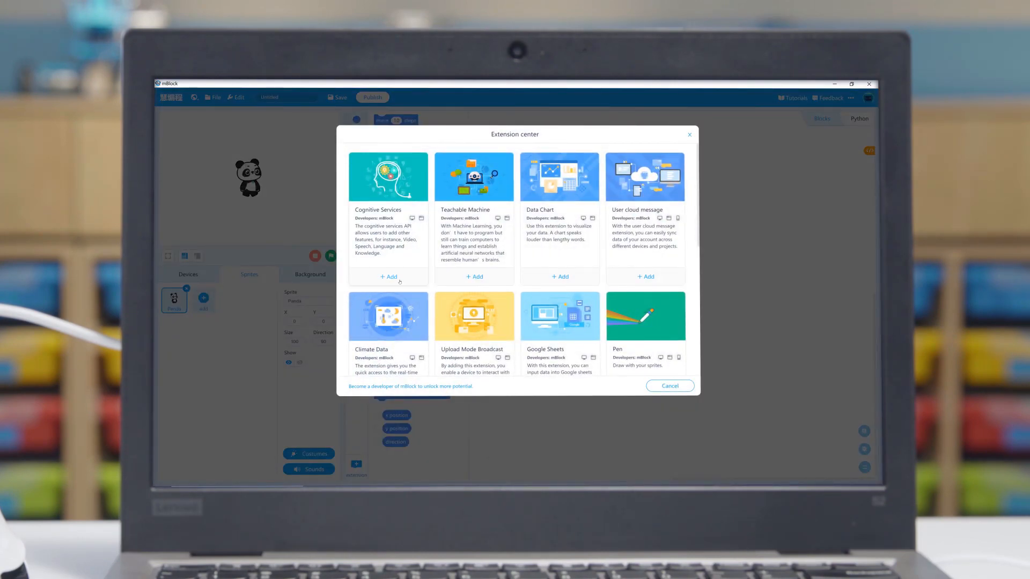
left_click(388, 276)
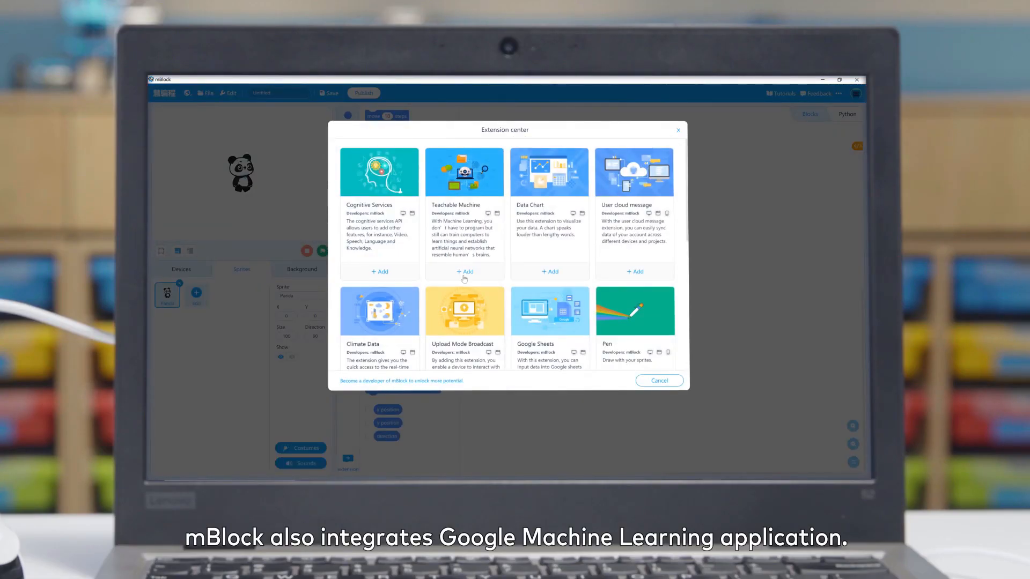
Add the Teachable Machine extension to the Panda sprite.
left_click(464, 272)
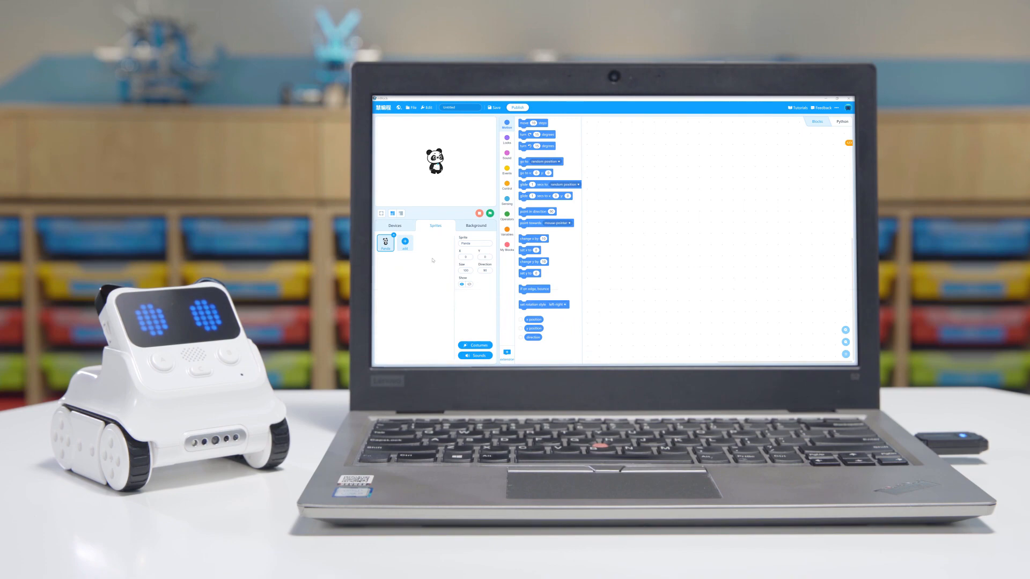
Return to the Codey device and add the IoT extension for Wi-Fi and online-data blocks.
left_click(395, 225)
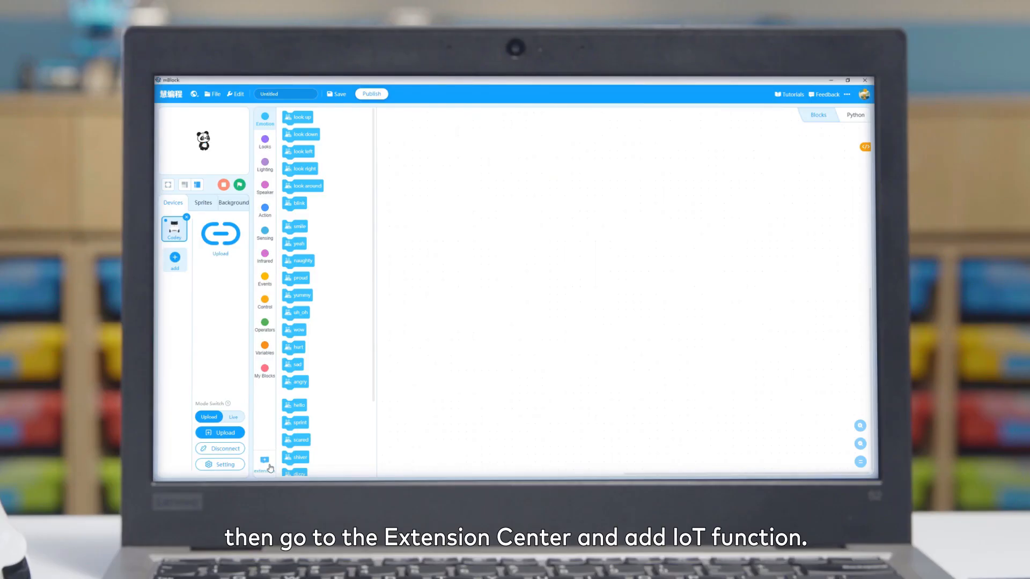
left_click(264, 461)
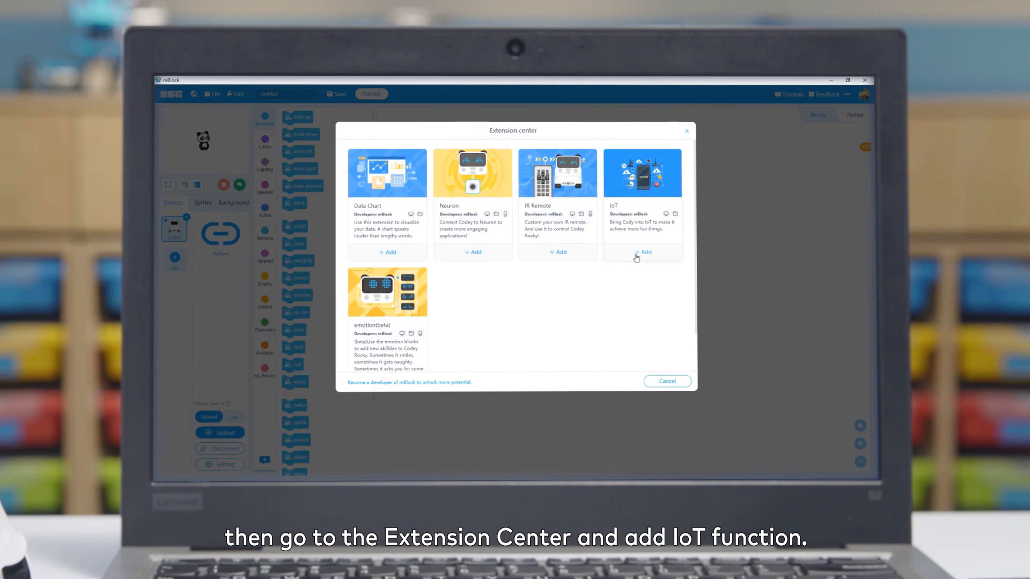
left_click(643, 252)
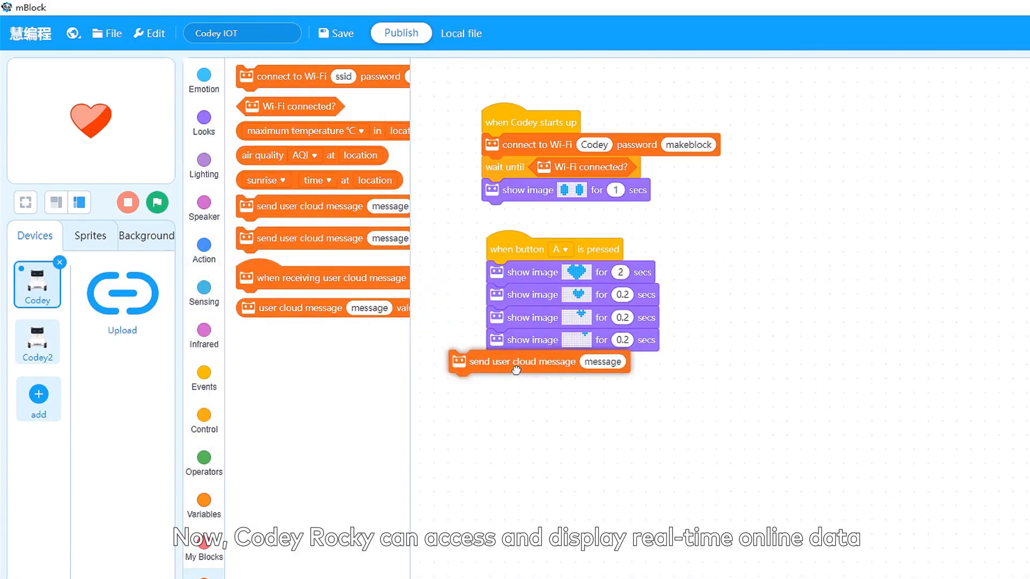
type("hea")
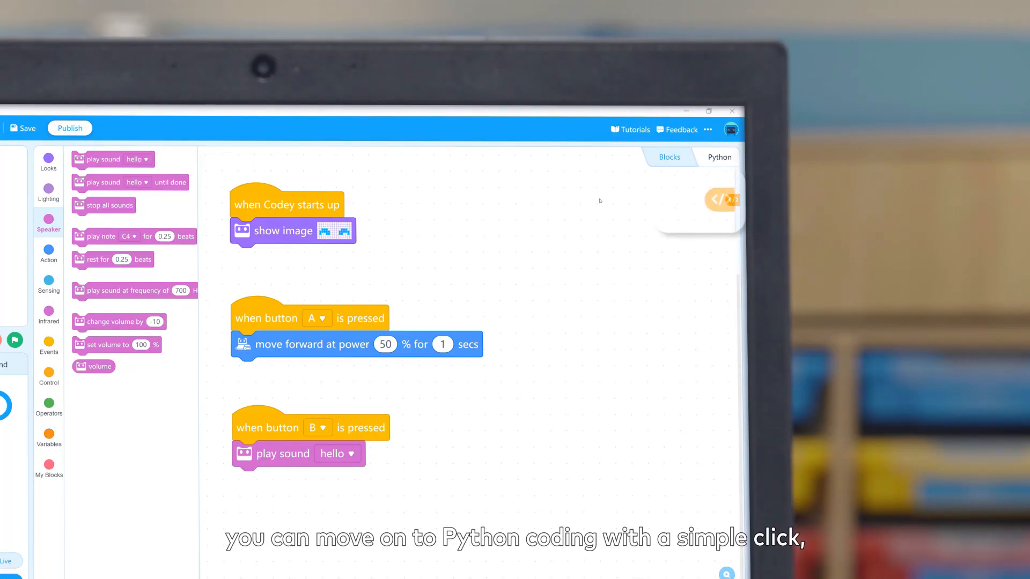
Show the generated Python code and edit the startup face image.
left_click(720, 199)
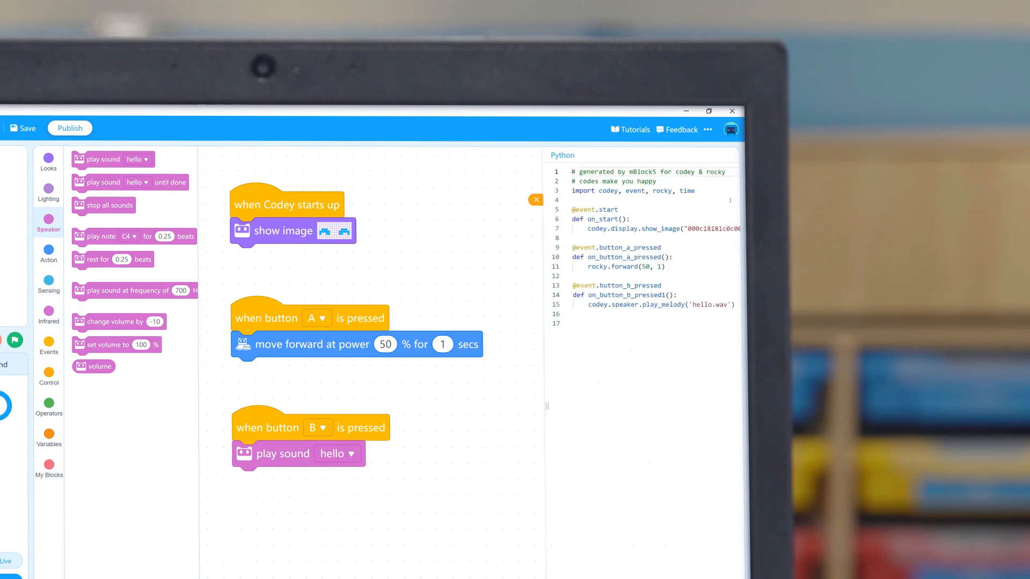
left_click(334, 231)
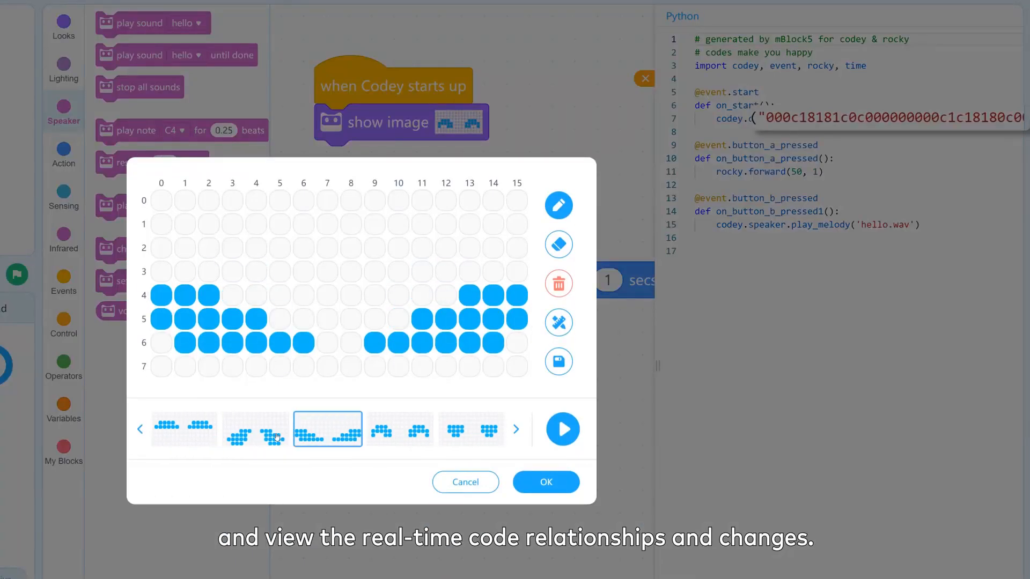
left_click(544, 481)
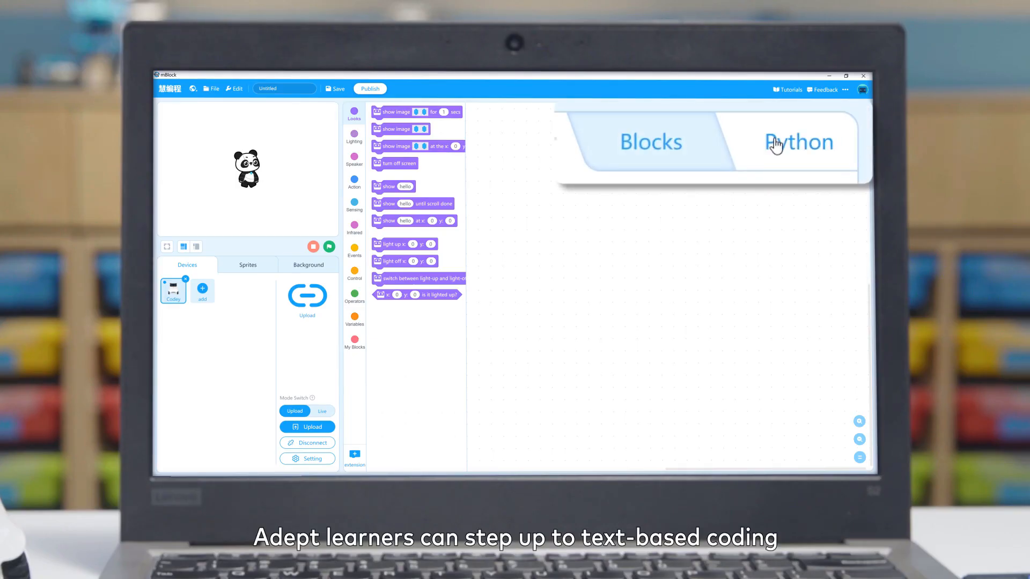
Switch the project to Python coding mode, starting a script importing codey, rocky, time and event.
left_click(798, 142)
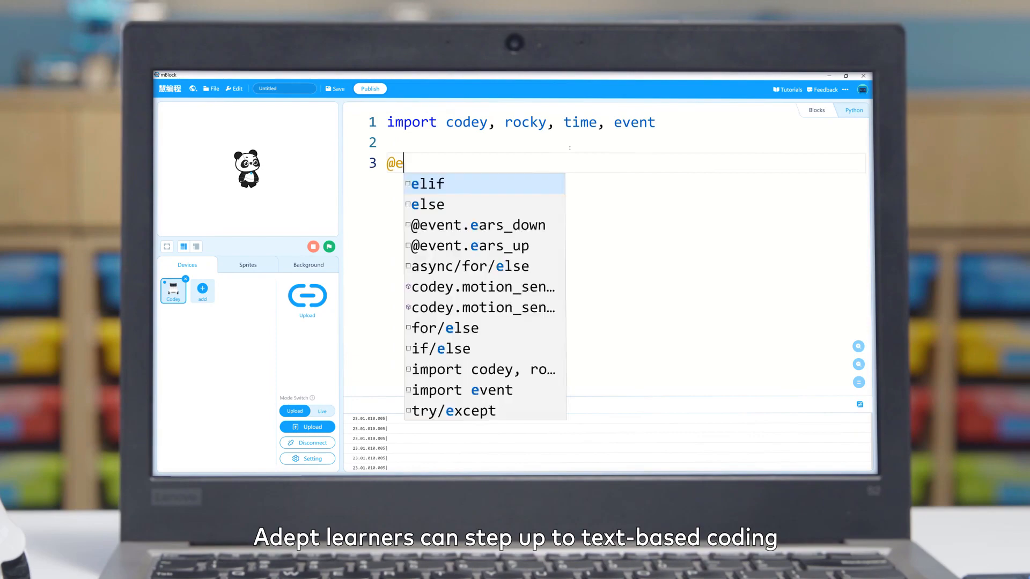